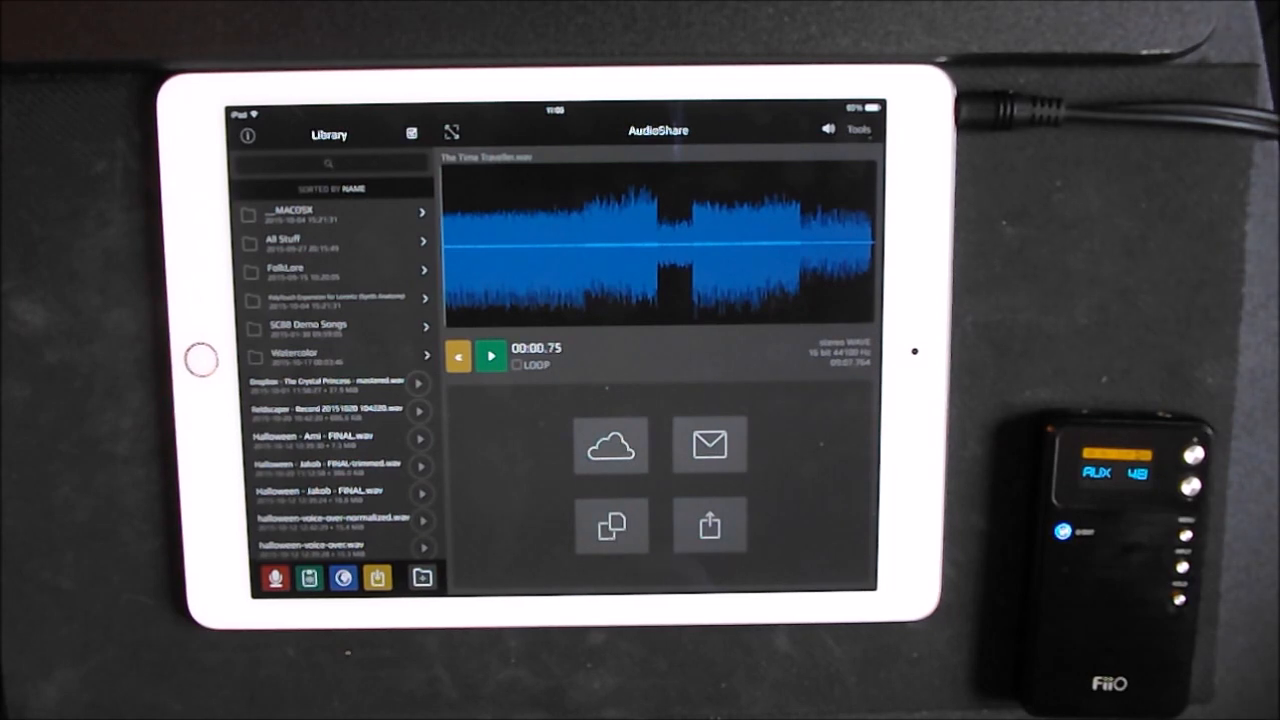
- Start playback of The Time Traveller.wav through the external FiiO amp
{"action": "left_click", "coordinate": [490, 356]}
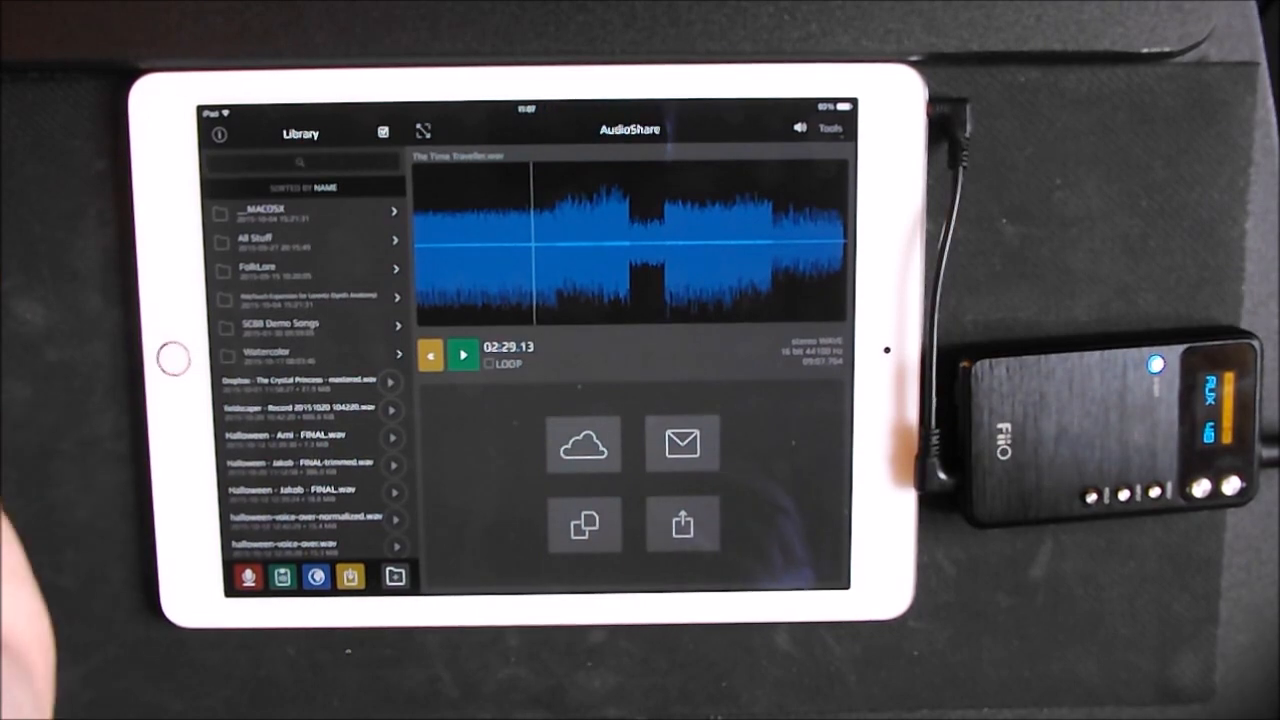
{"action": "left_click", "coordinate": [462, 356]}
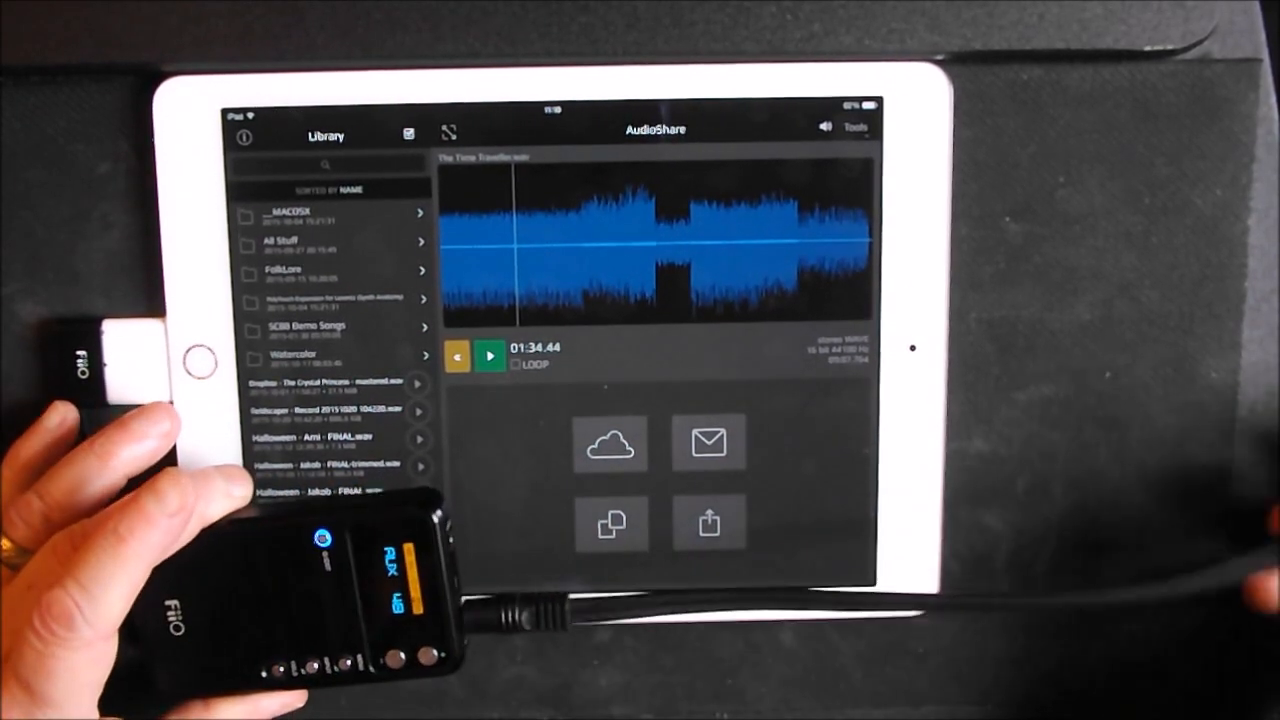
- Load the Halloween - Jakob trimmed recording and scroll down the Library toward the All Stuff folder
{"action": "left_click", "coordinate": [330, 468]}
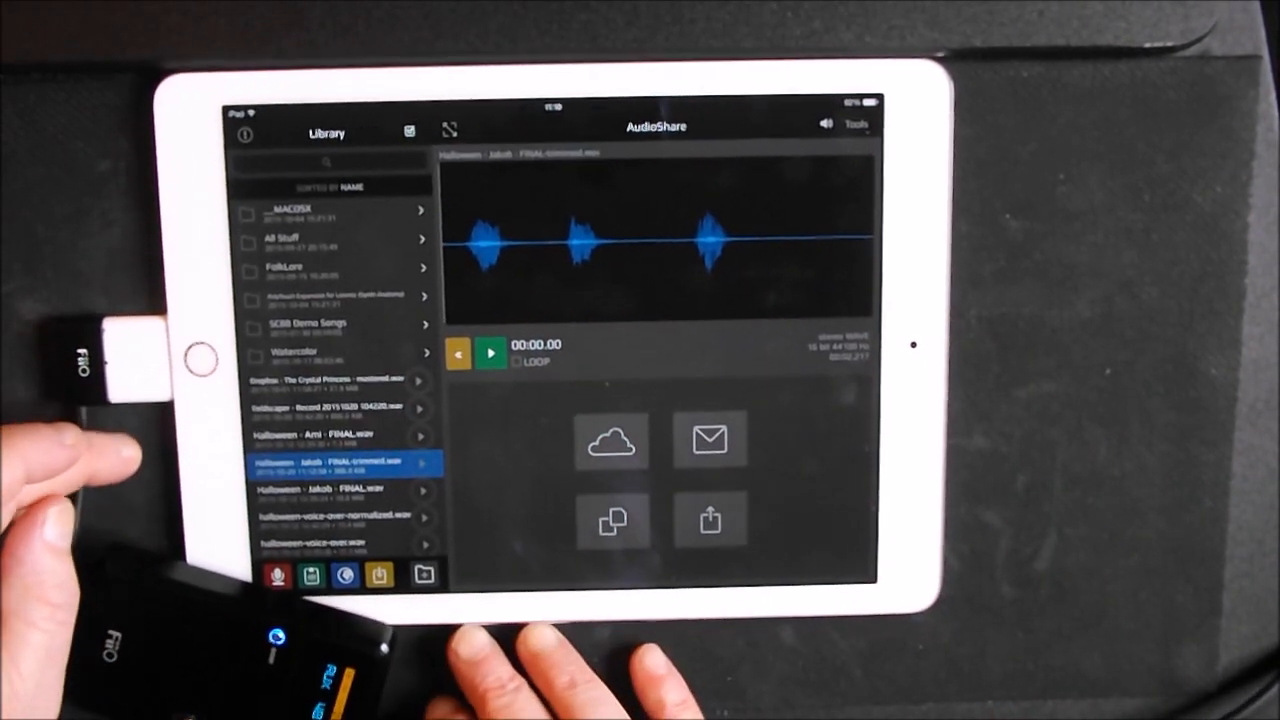
{"action": "scroll", "scroll_direction": "down", "scroll_amount": 3}
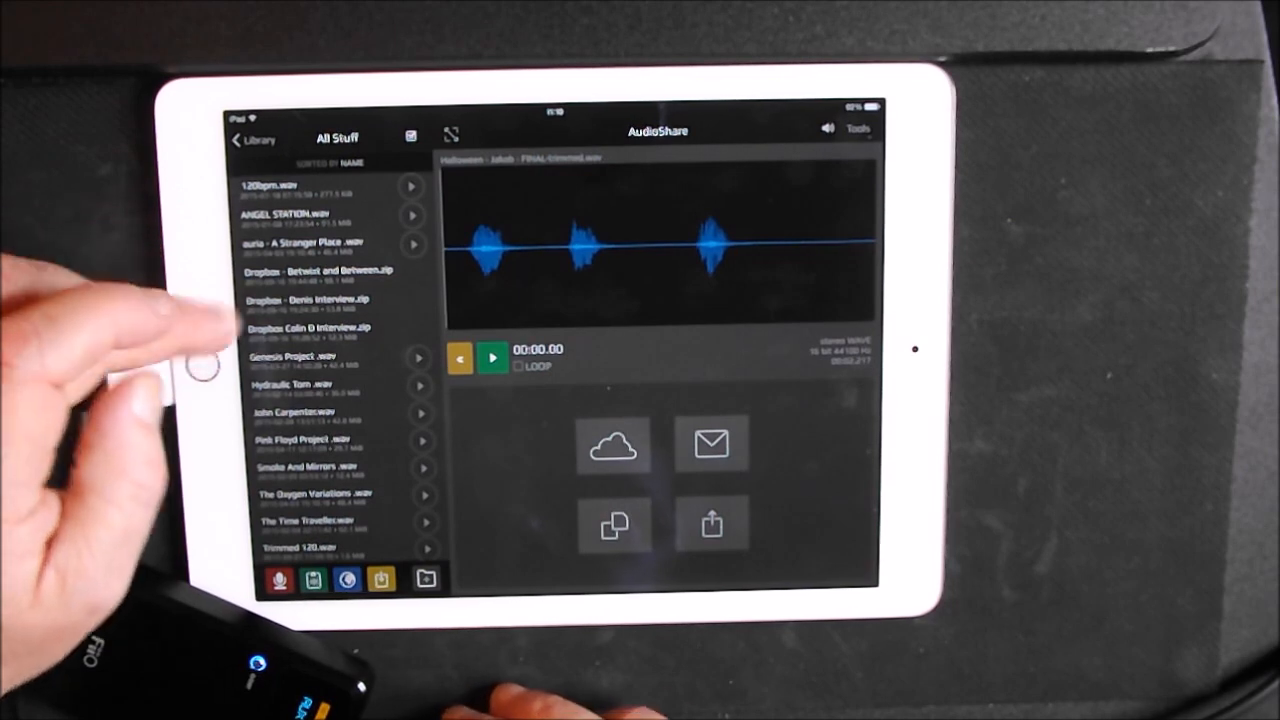
{"action": "scroll", "scroll_direction": "down", "scroll_amount": 3}
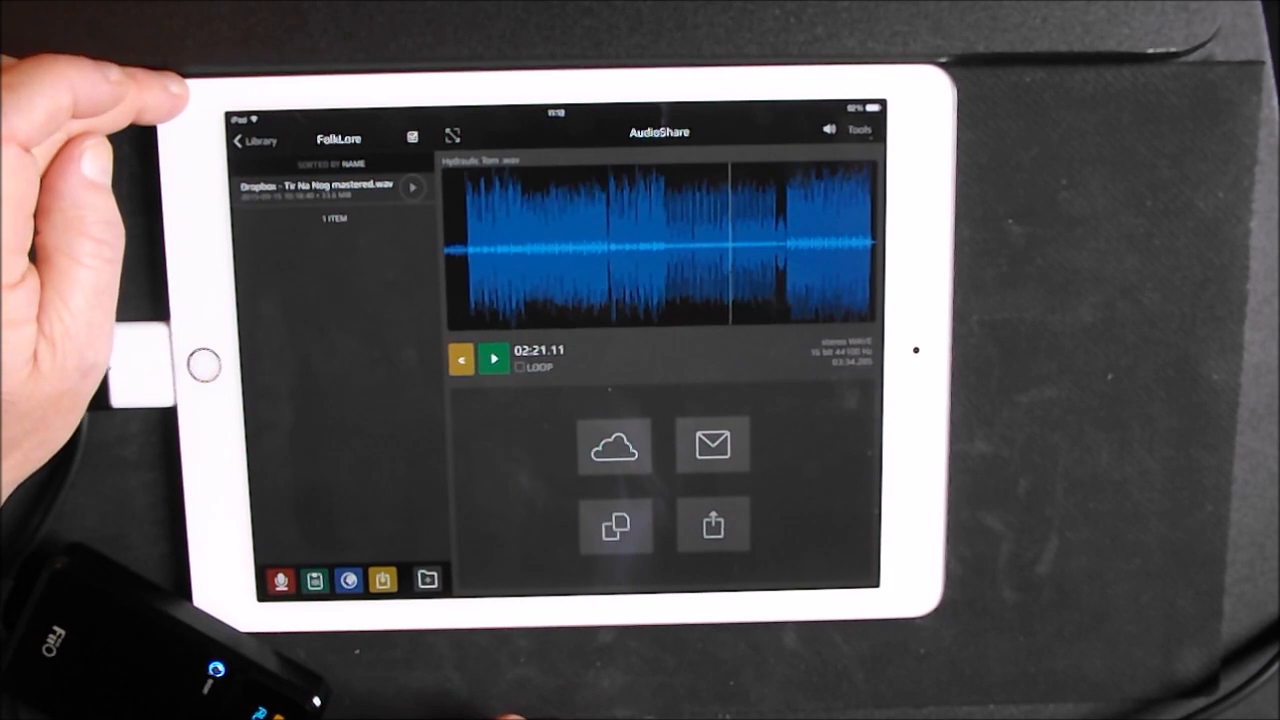
{"action": "left_click", "coordinate": [252, 140]}
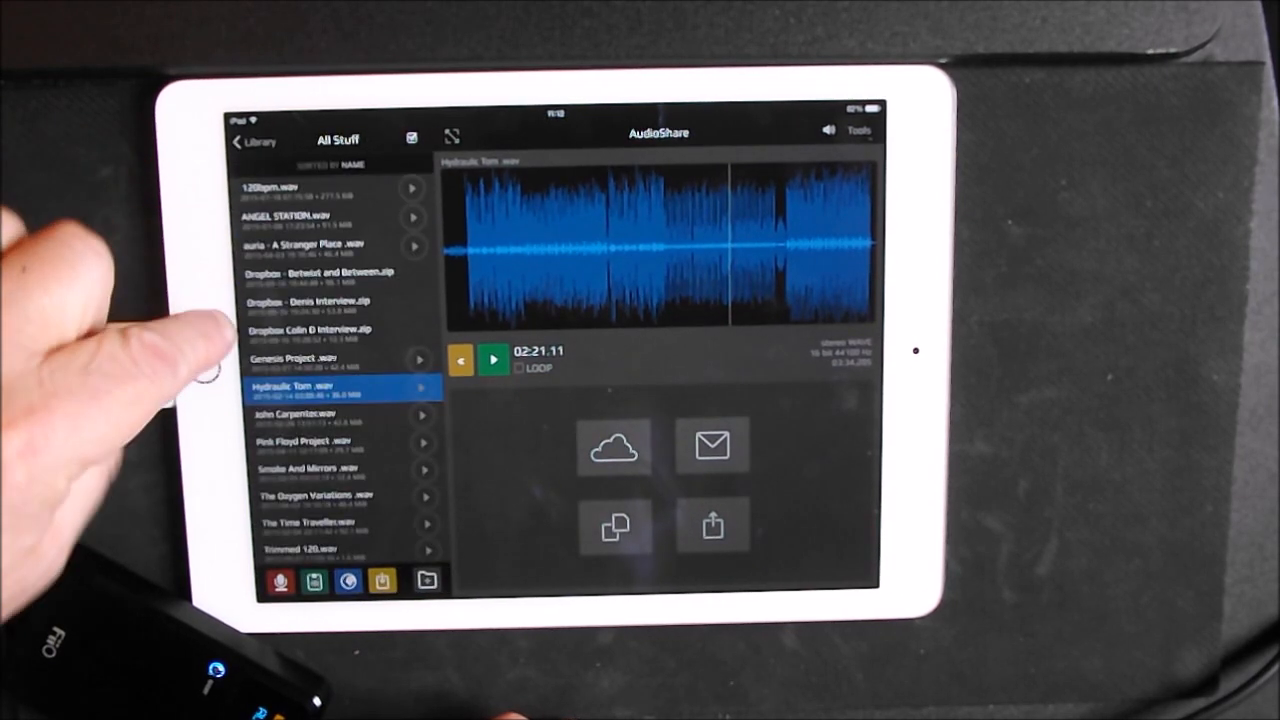
{"action": "scroll", "scroll_direction": "down", "scroll_amount": 3}
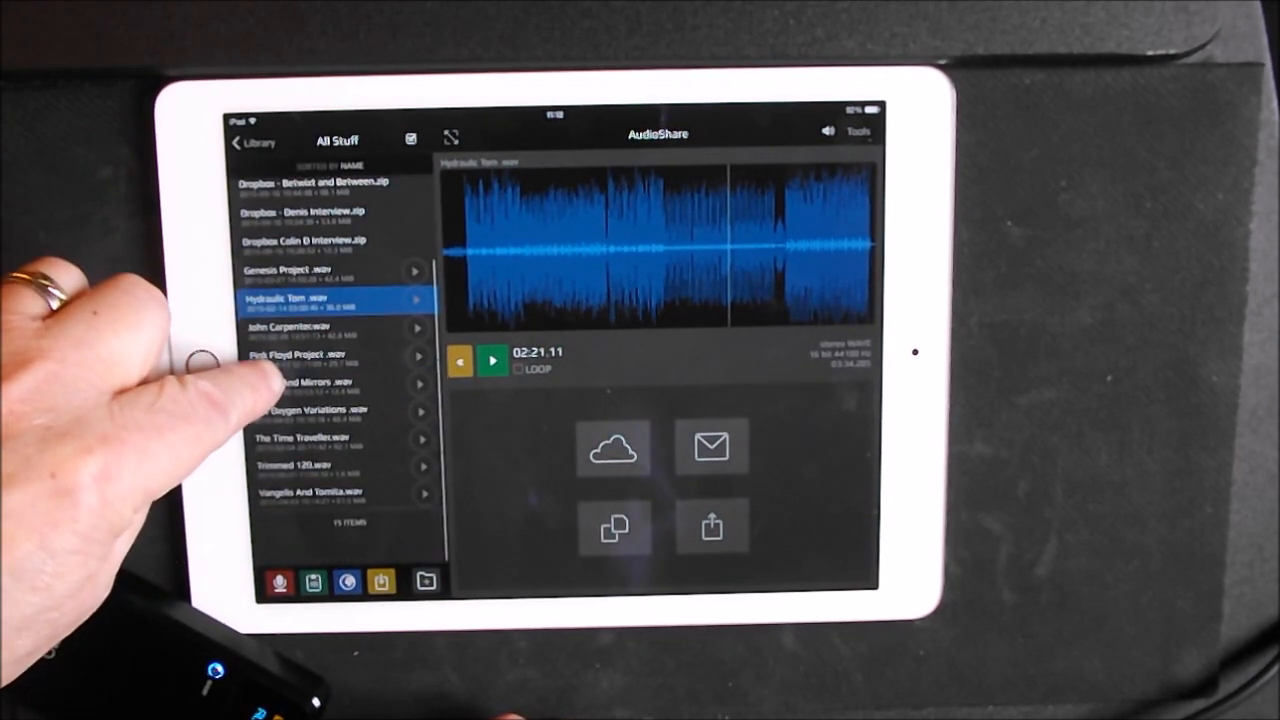
{"action": "scroll", "scroll_direction": "down", "scroll_amount": 3}
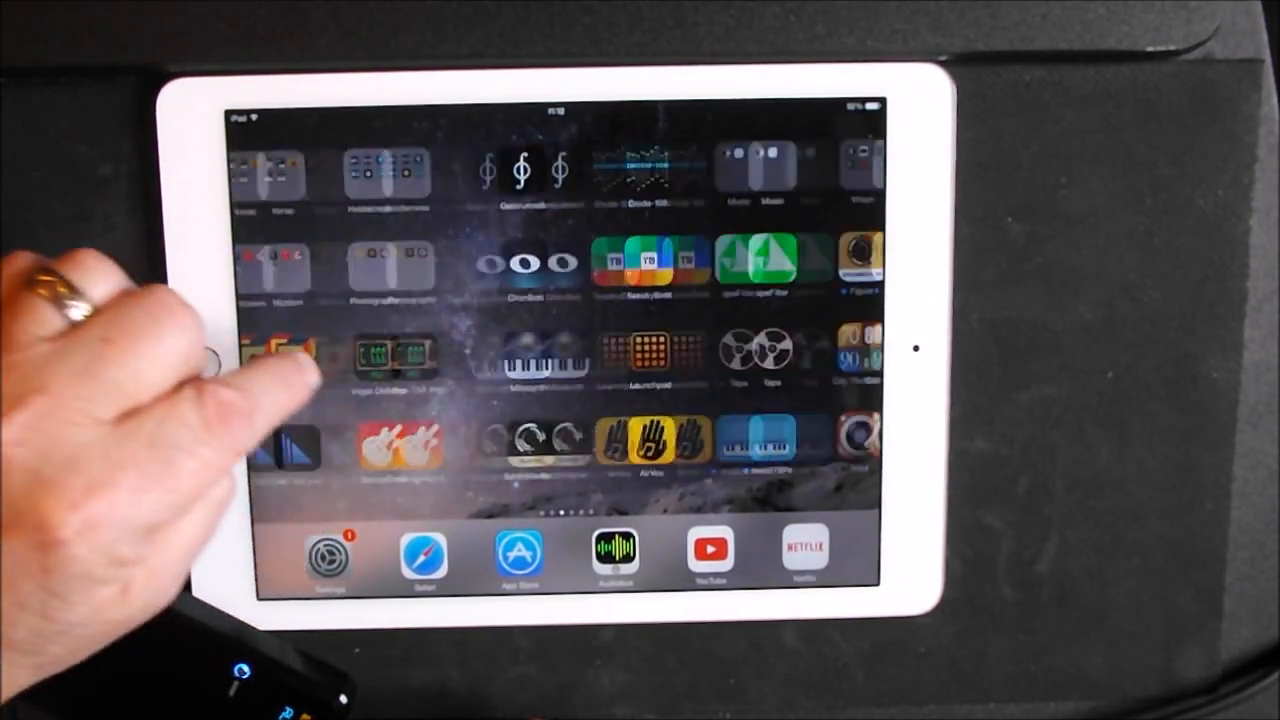
- Launch Launchpad from the home screen and bring up its pad grid
{"action": "left_click", "coordinate": [646, 348]}
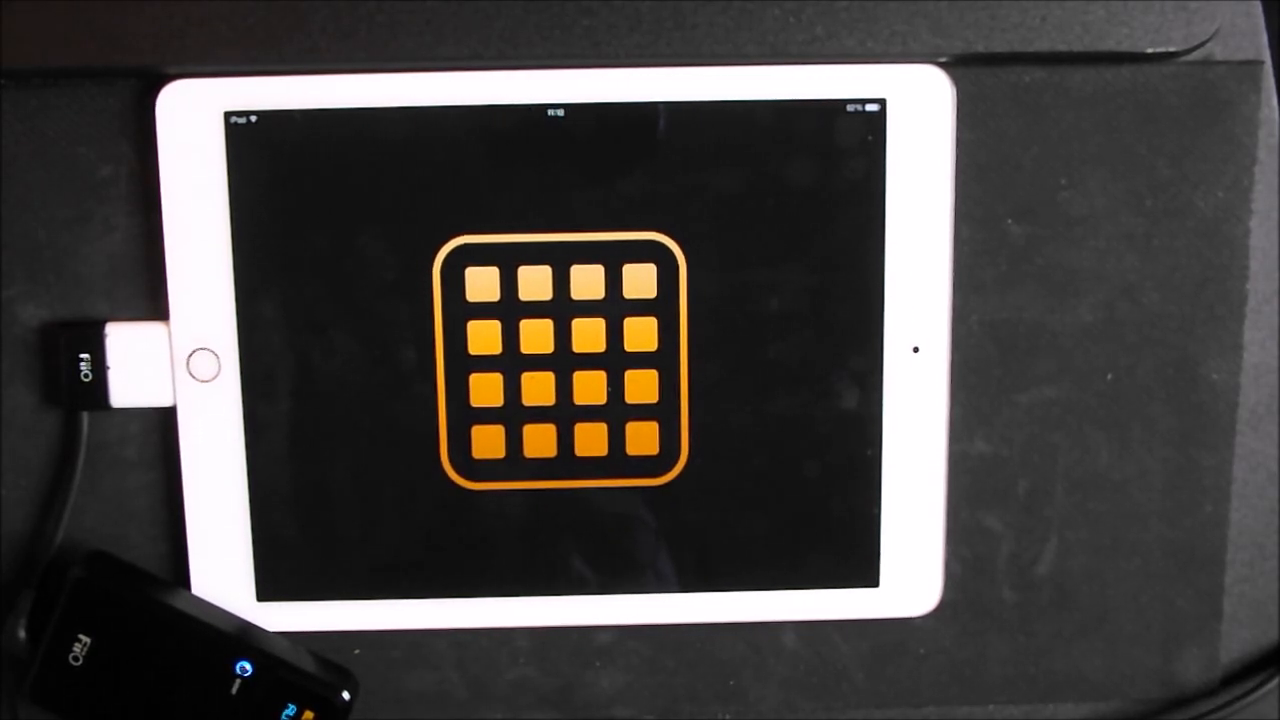
{"action": "left_click", "coordinate": [556, 360]}
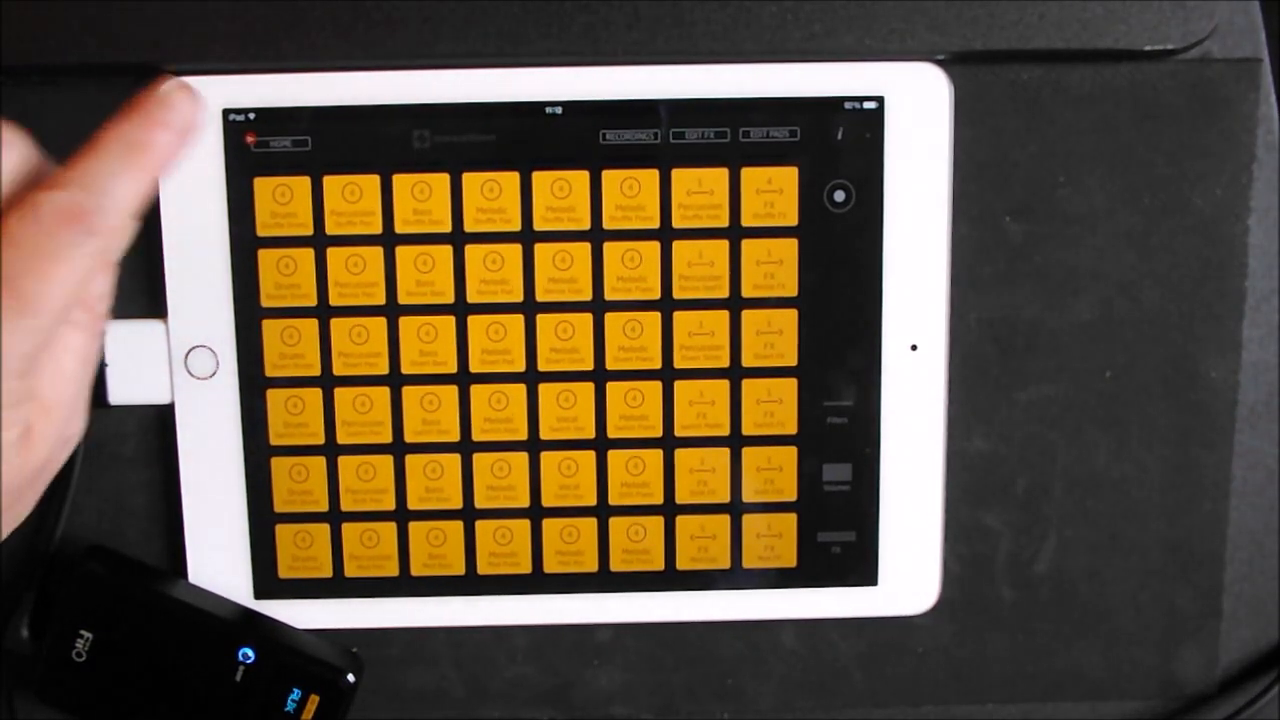
- Trigger a drums loop and a percussion loop on the grid, then stop them
{"action": "left_click", "coordinate": [284, 198]}
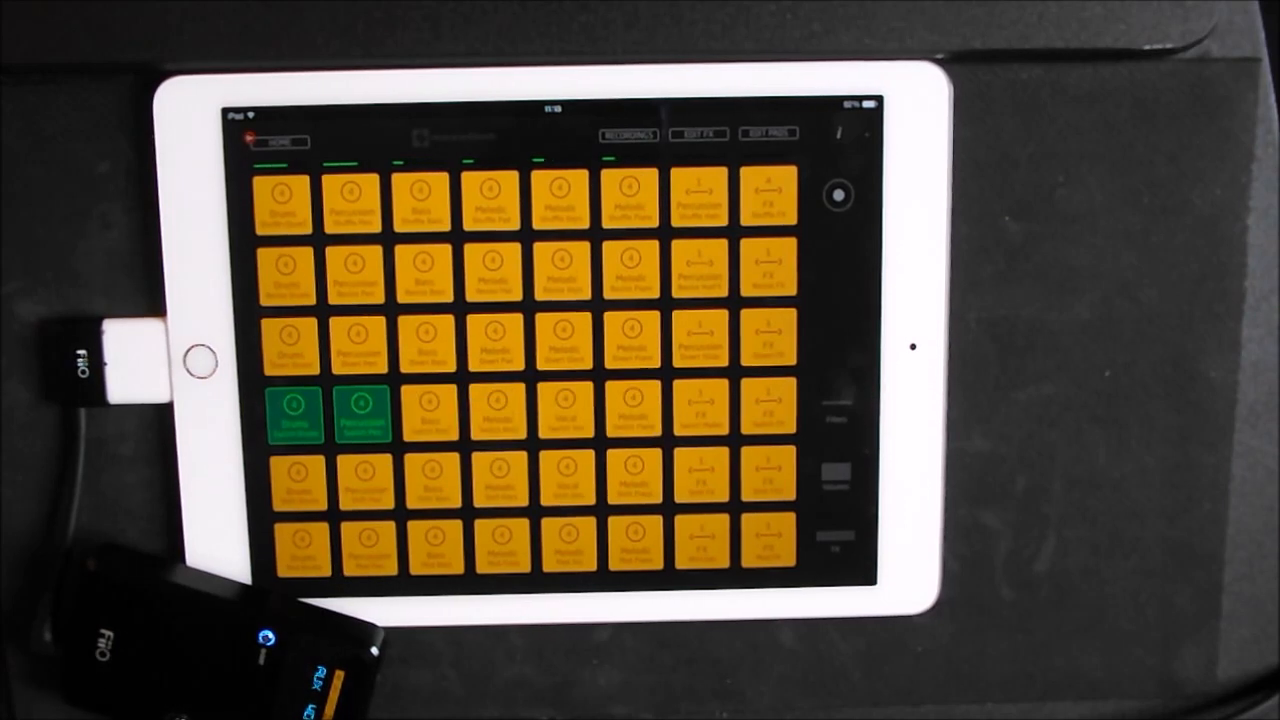
{"action": "left_click", "coordinate": [290, 418]}
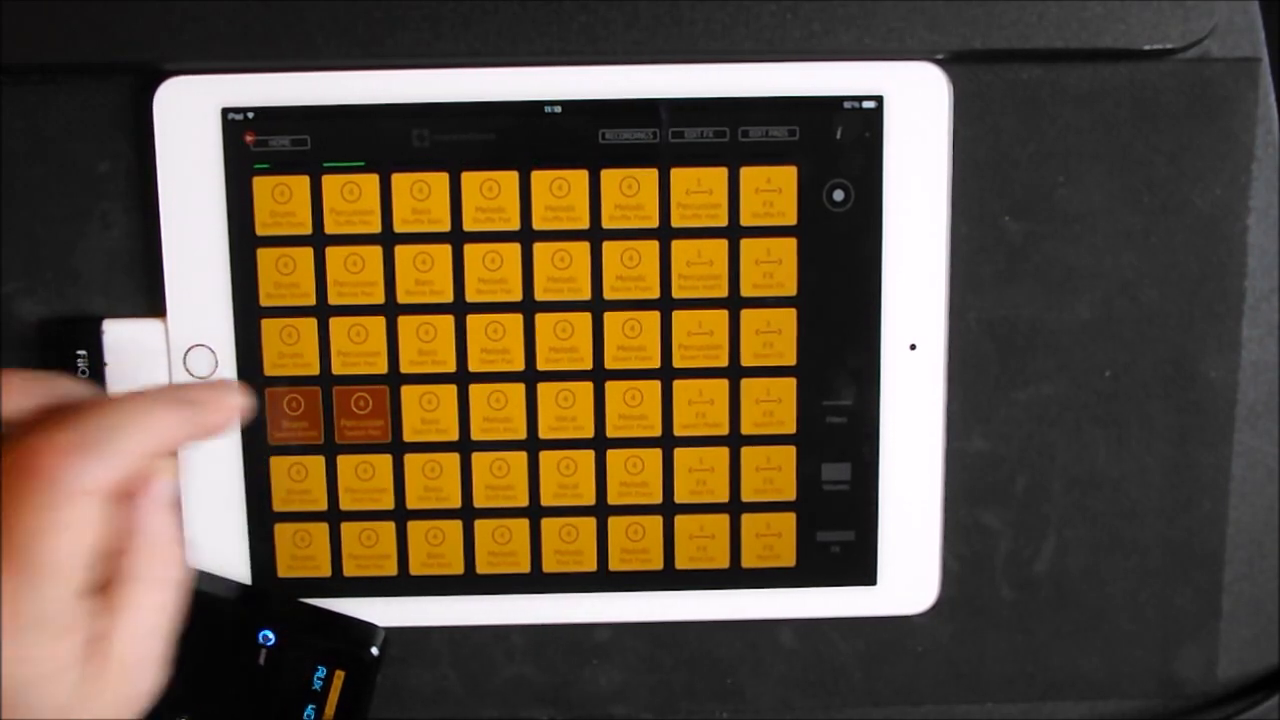